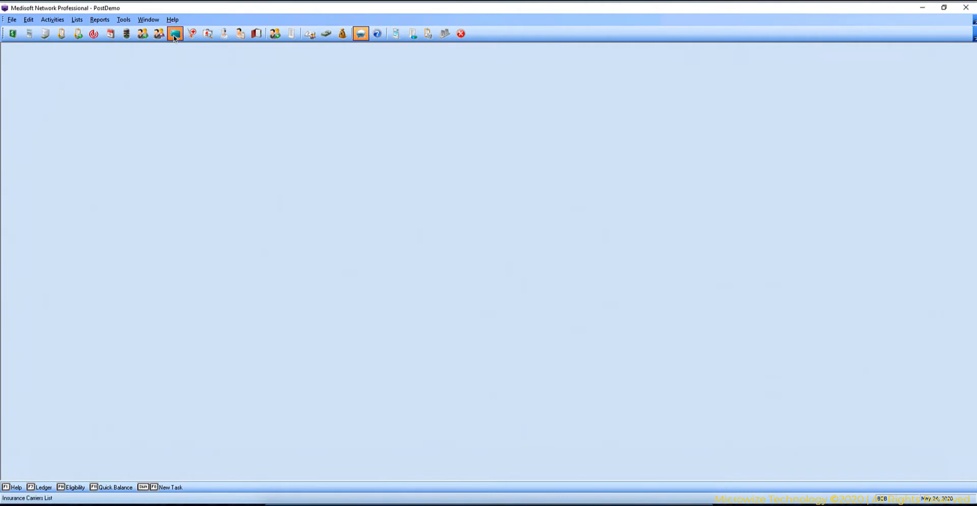
Check AETNA's EDI/Eligibility tab shows receiver MWC with claims payer ID 6400, then save.
left_click(175, 33)
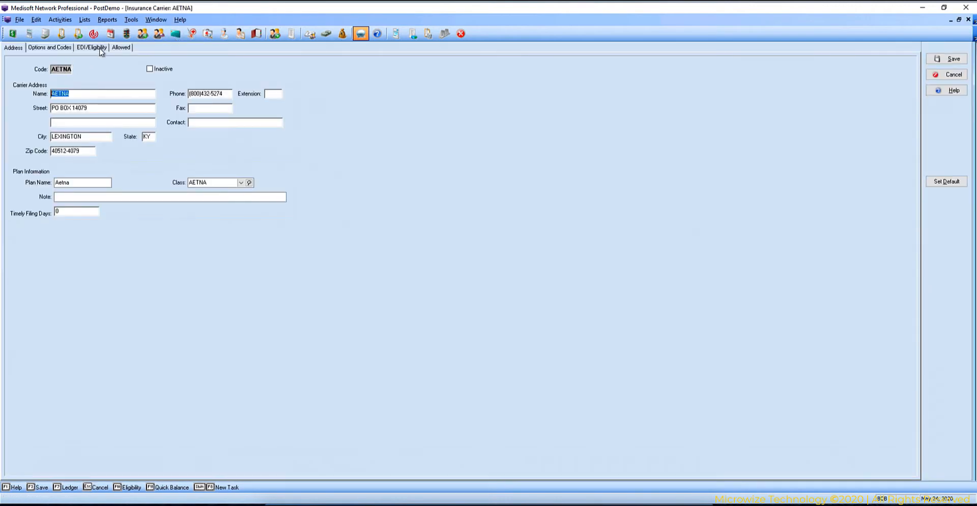
left_click(91, 48)
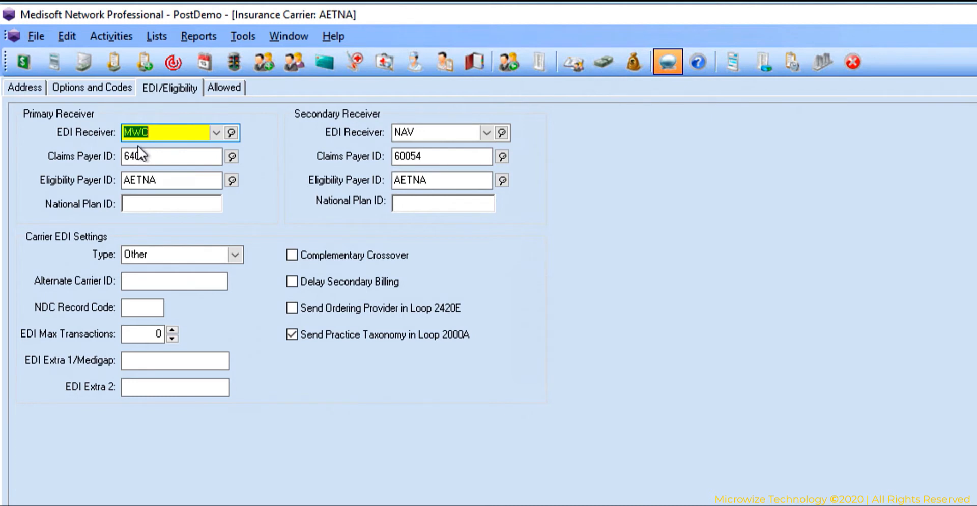
type("0")
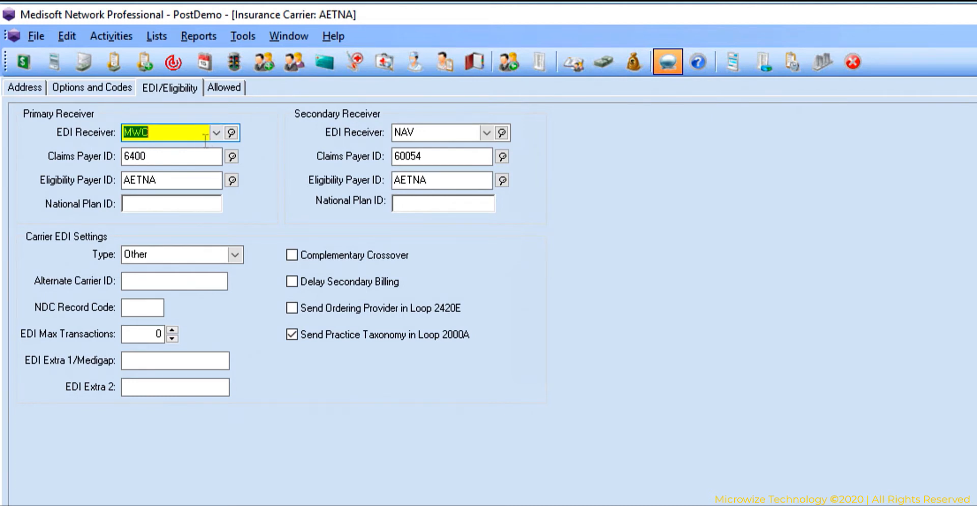
mouse_move(121, 144)
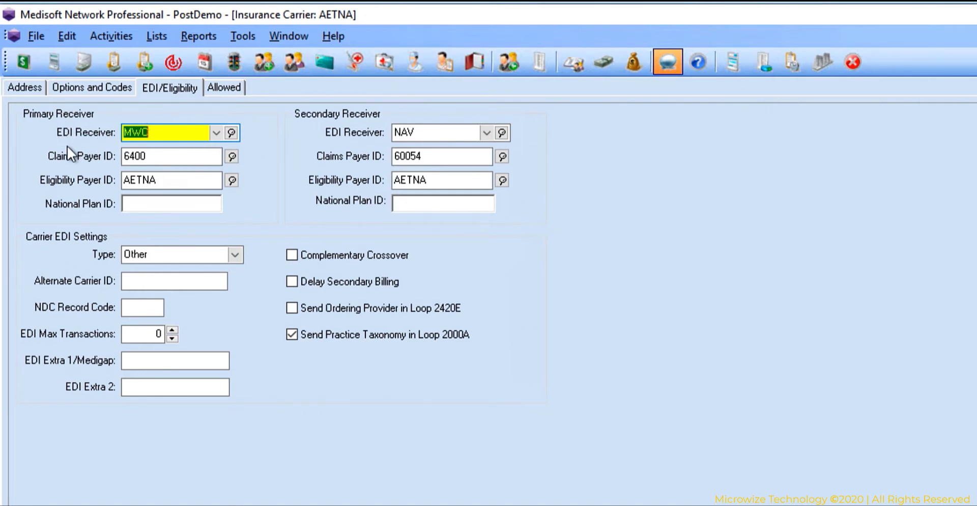
left_click(437, 132)
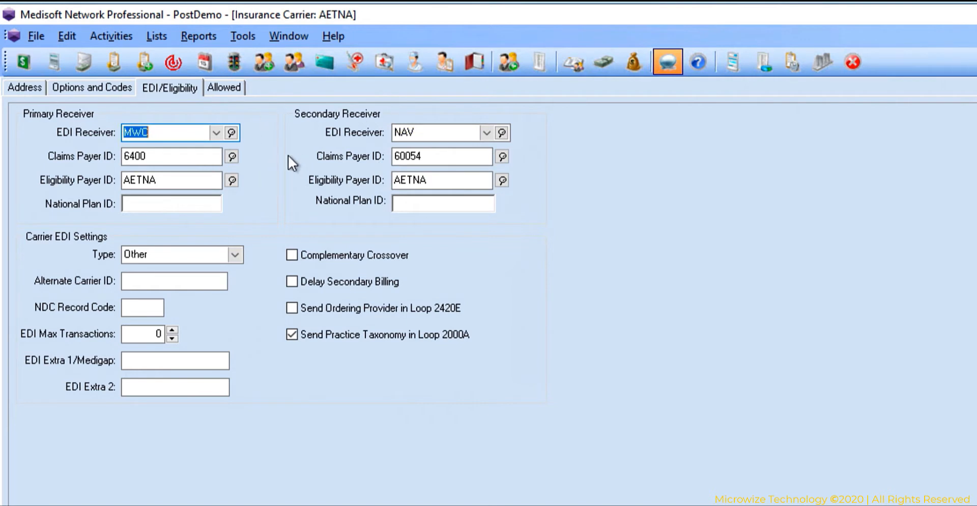
mouse_move(329, 167)
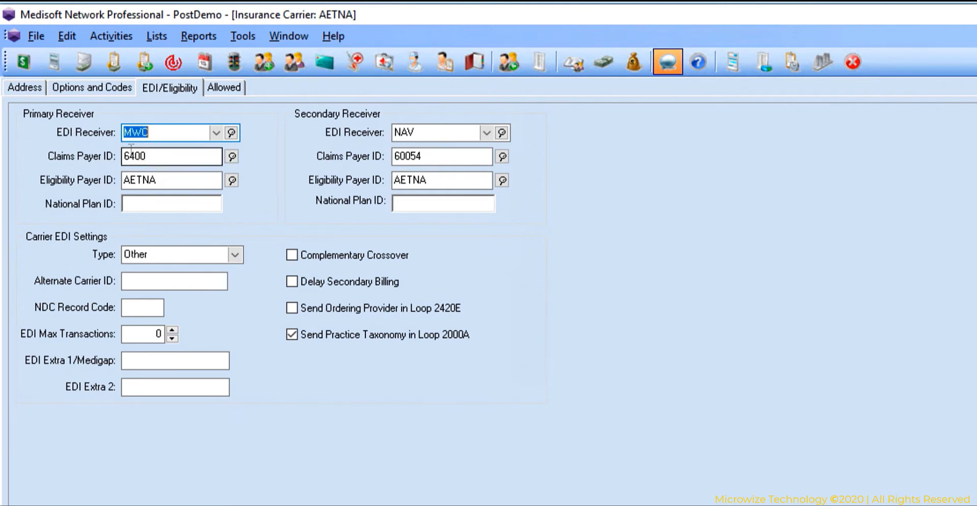
triple_click(170, 156)
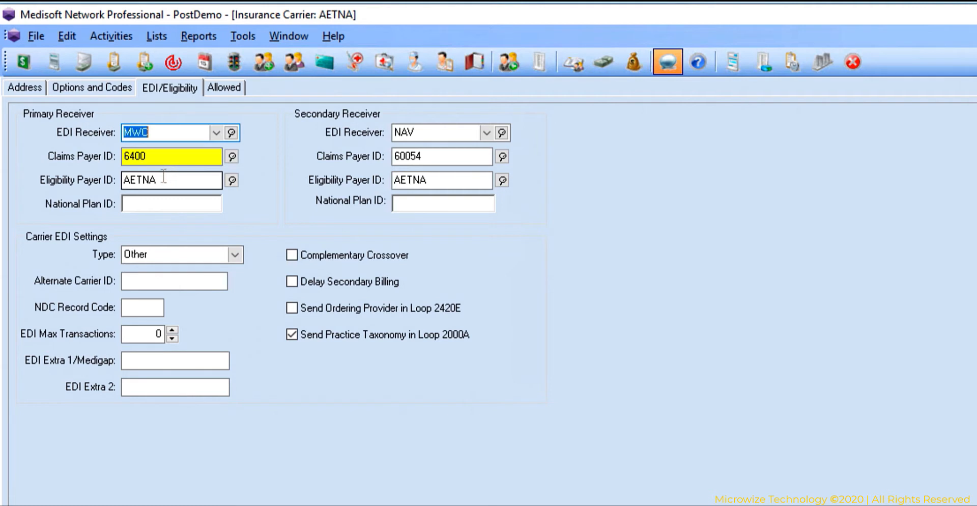
left_click(91, 87)
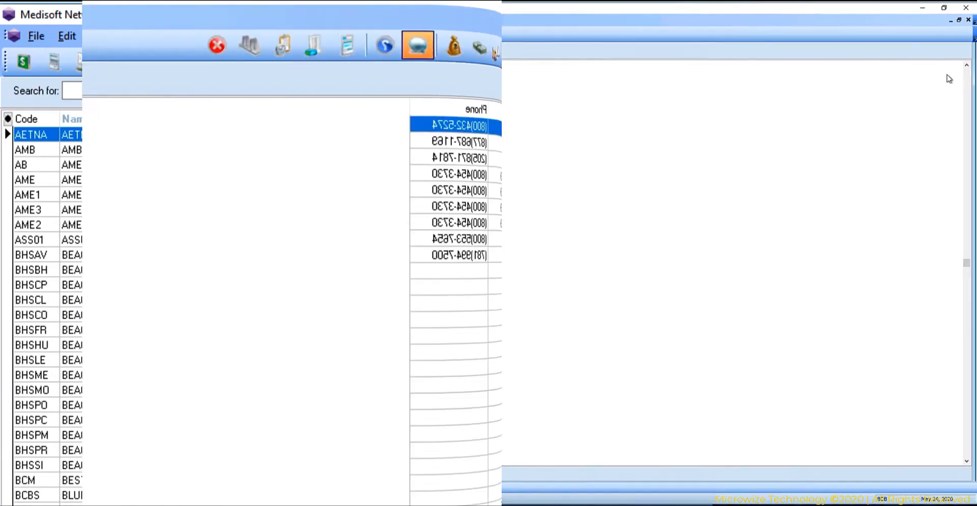
Close the carrier list, open Claim Management, and run Create Claims, dismissing the no-new-claims notice.
left_click(216, 45)
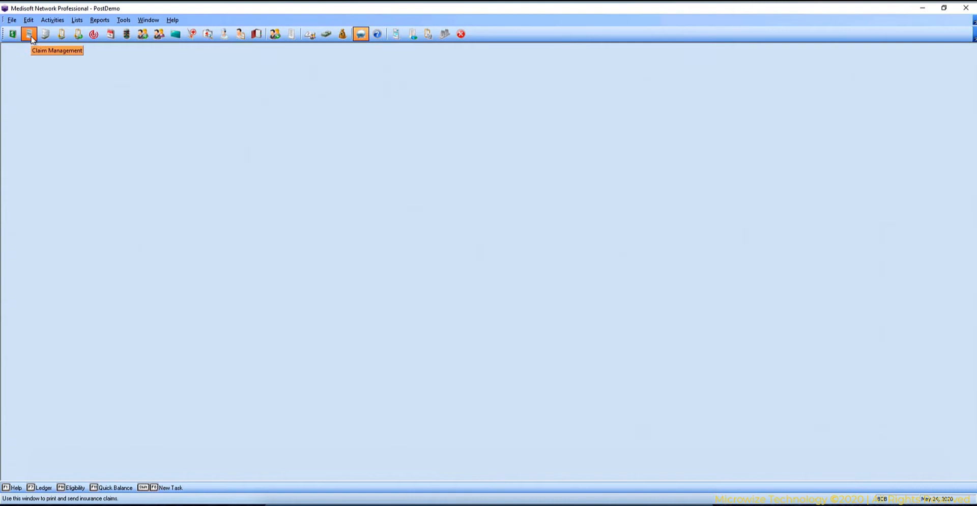
left_click(29, 33)
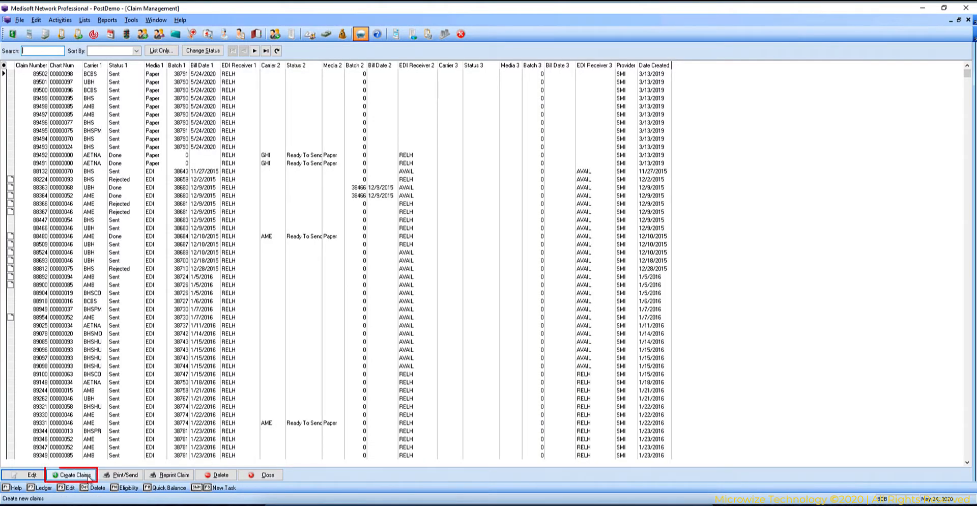
left_click(73, 475)
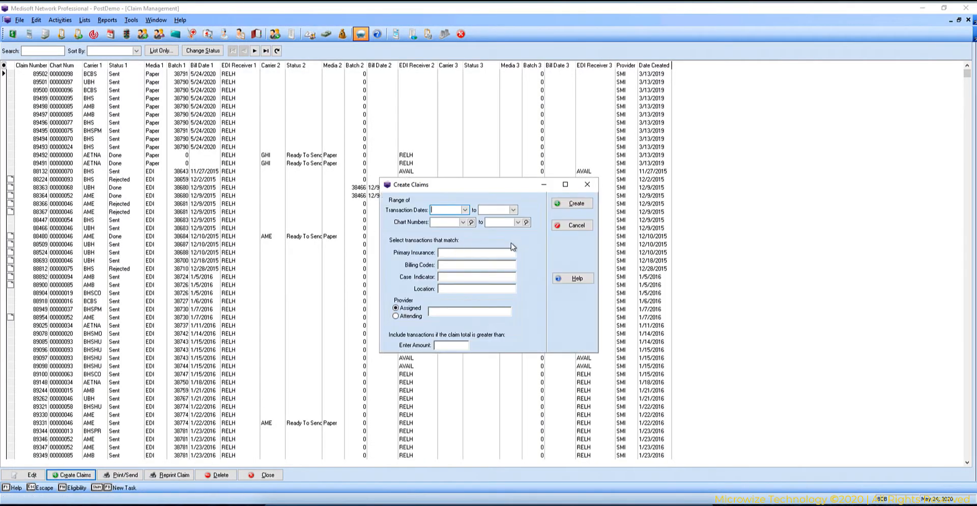
left_click(576, 203)
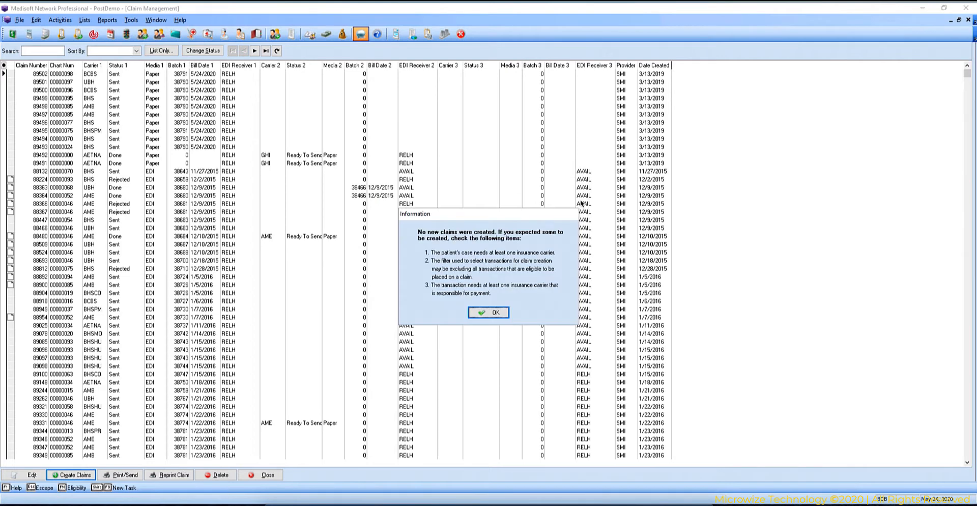
left_click(488, 312)
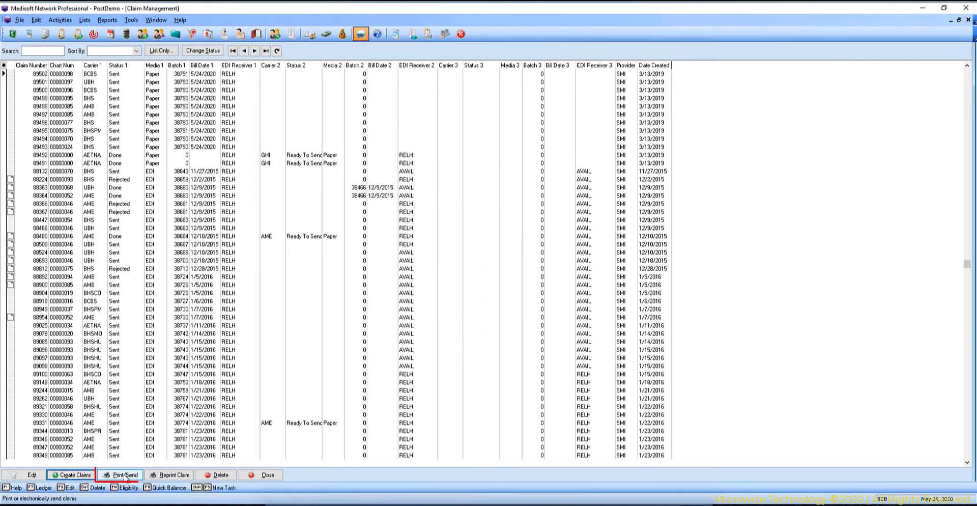
Send claims electronically through Print/Send with MWC chosen as the claim receiver.
left_click(124, 475)
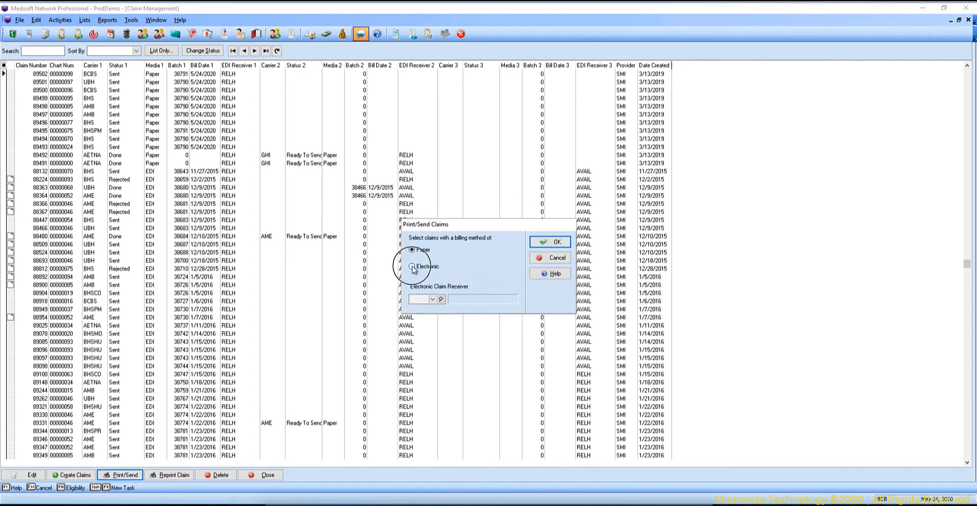
left_click(413, 267)
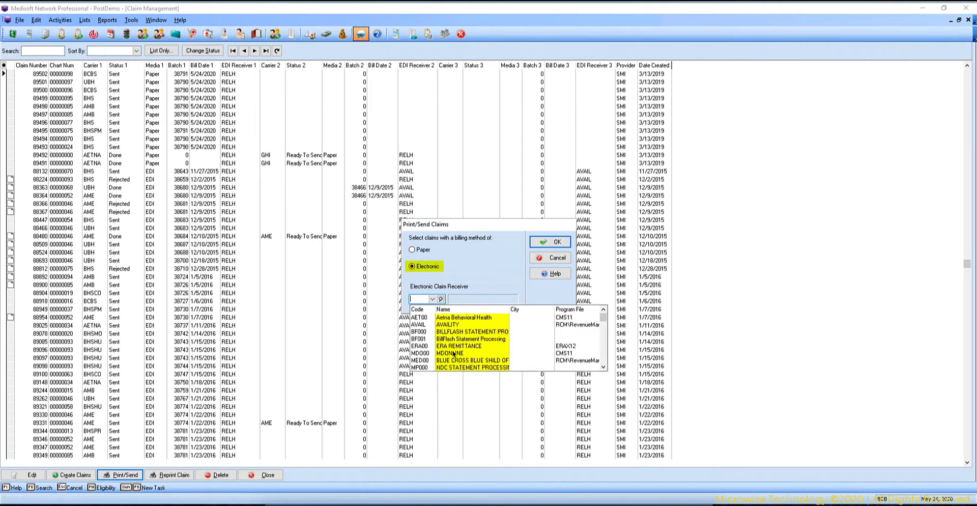
mouse_move(464, 362)
type("MWC")
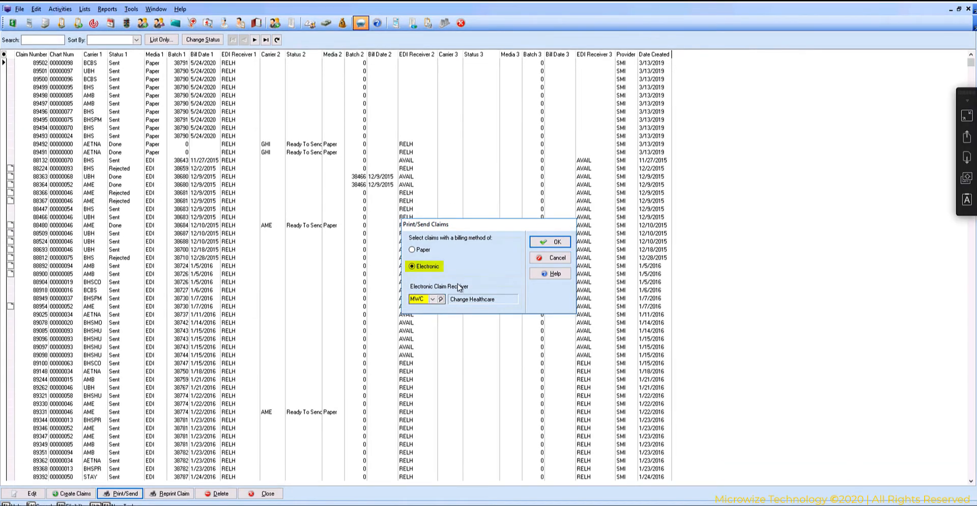
left_click(432, 300)
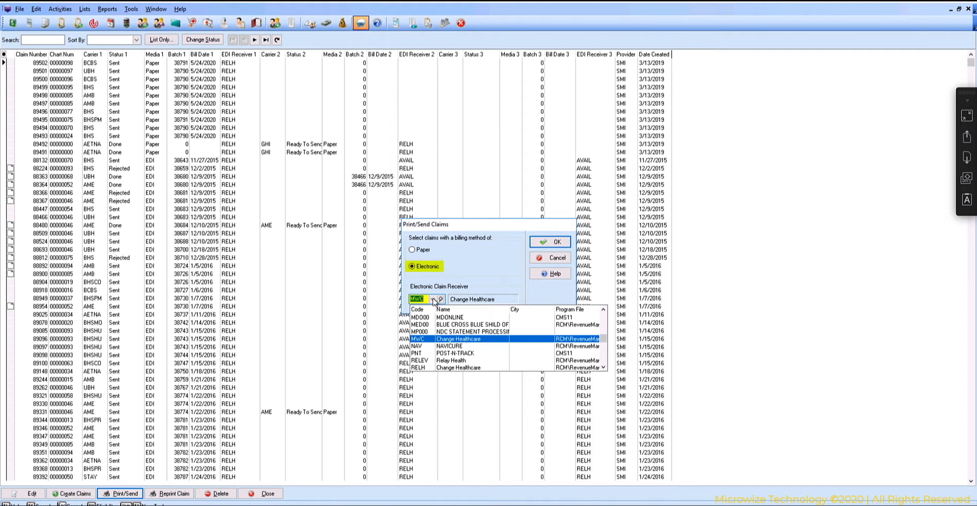
left_click(439, 299)
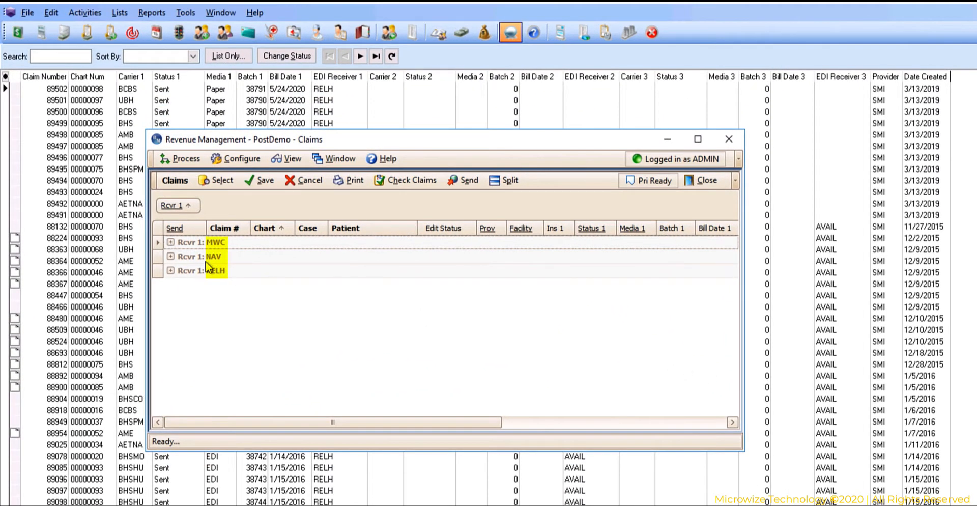
Expand and collapse the NAV, RELH and MWC receiver groups, then maximize the Claims window.
left_click(171, 256)
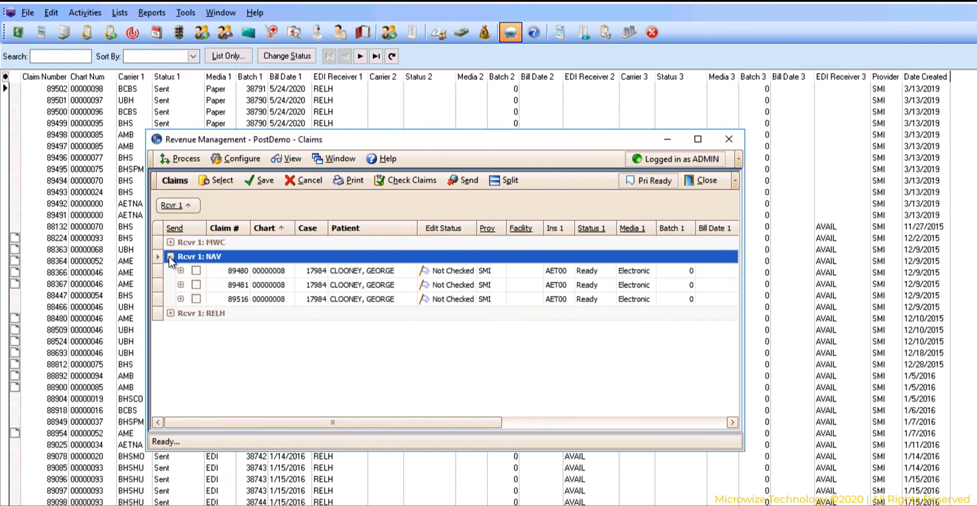
left_click(172, 256)
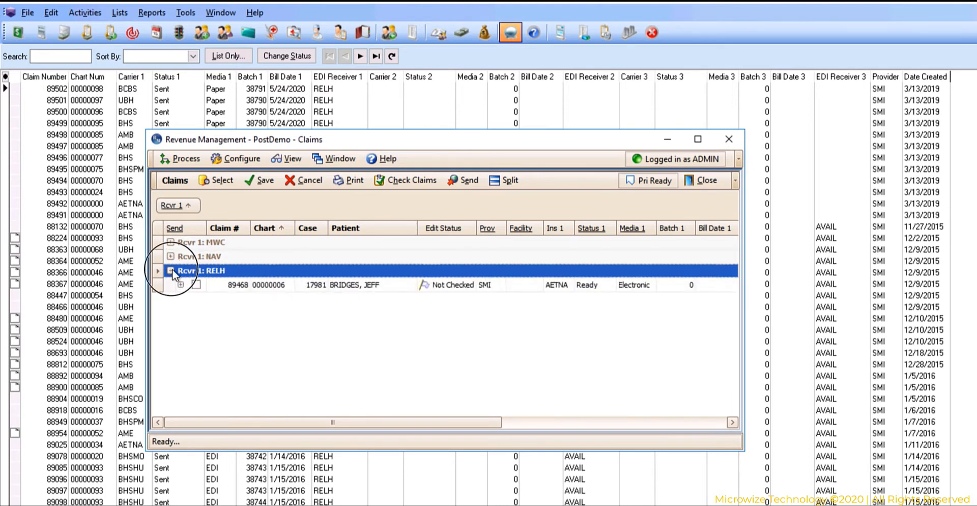
left_click(168, 242)
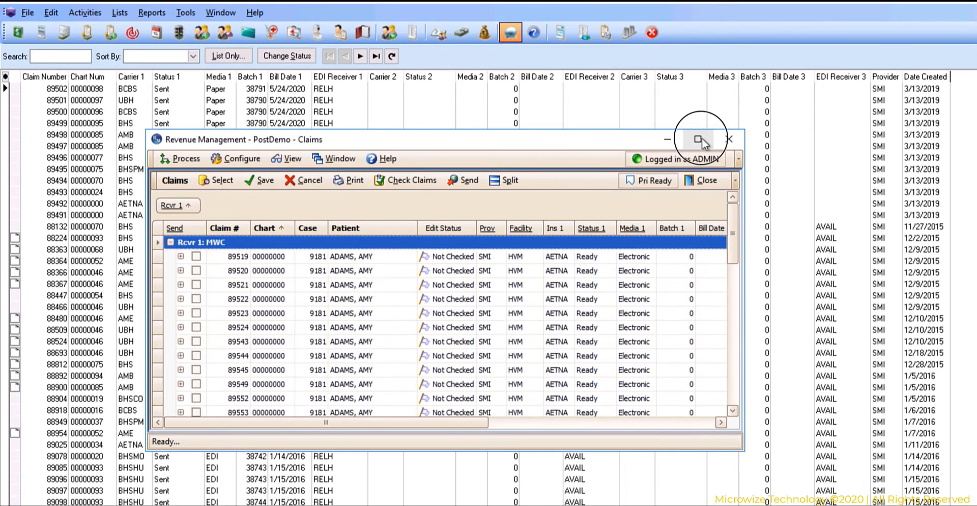
left_click(699, 139)
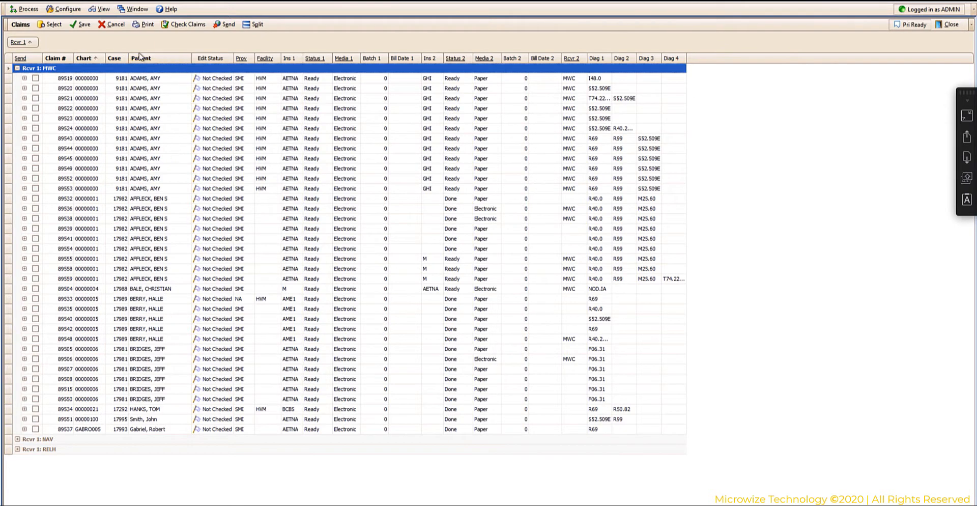
Run Check Claims for the MWC receiver to mark each claim Passed or Error.
left_click(187, 24)
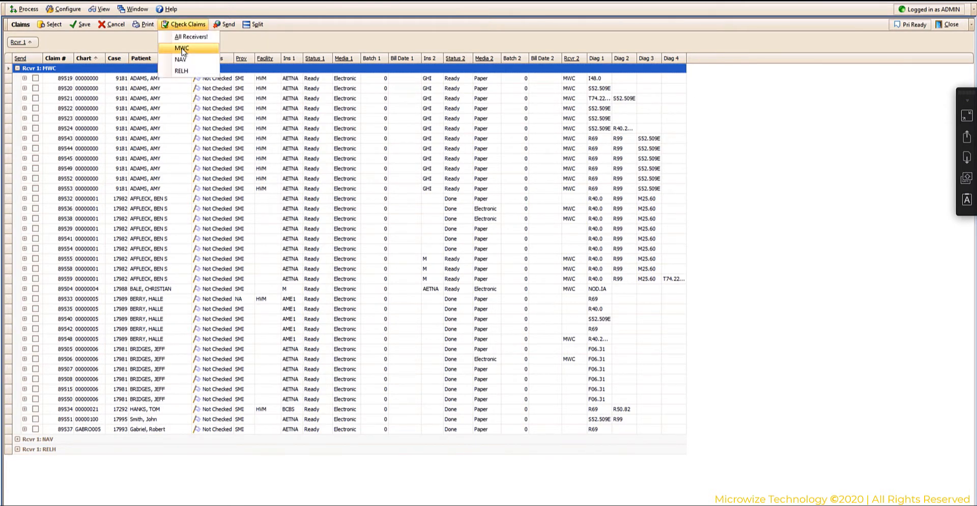
left_click(181, 48)
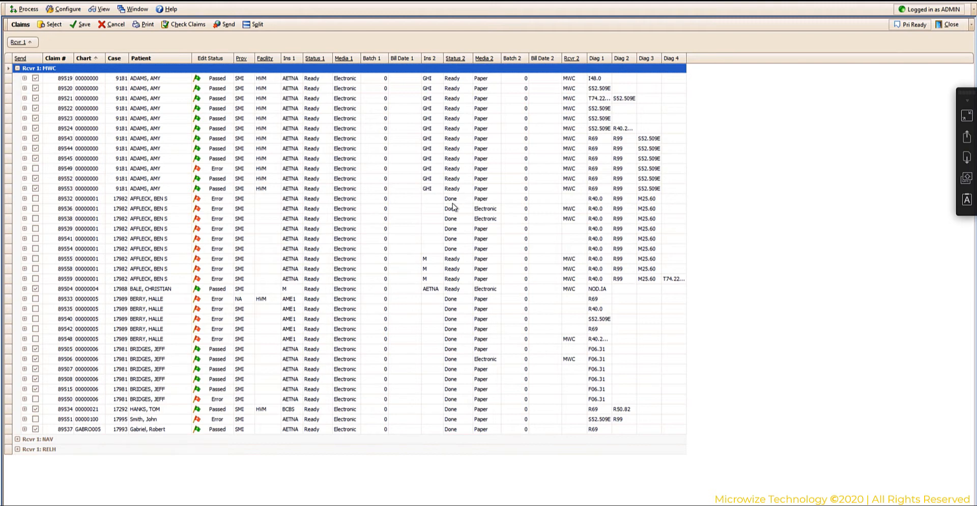
mouse_move(196, 84)
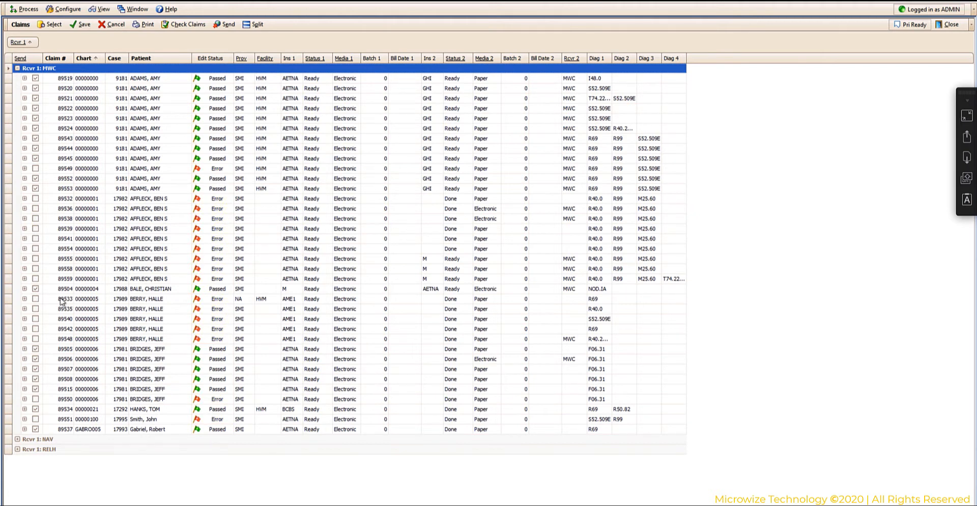
left_click(25, 298)
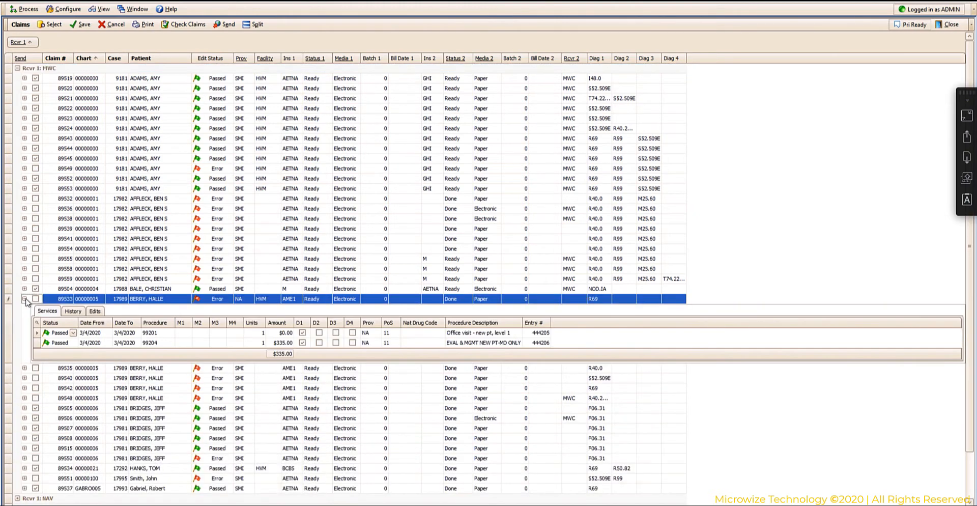
left_click(95, 311)
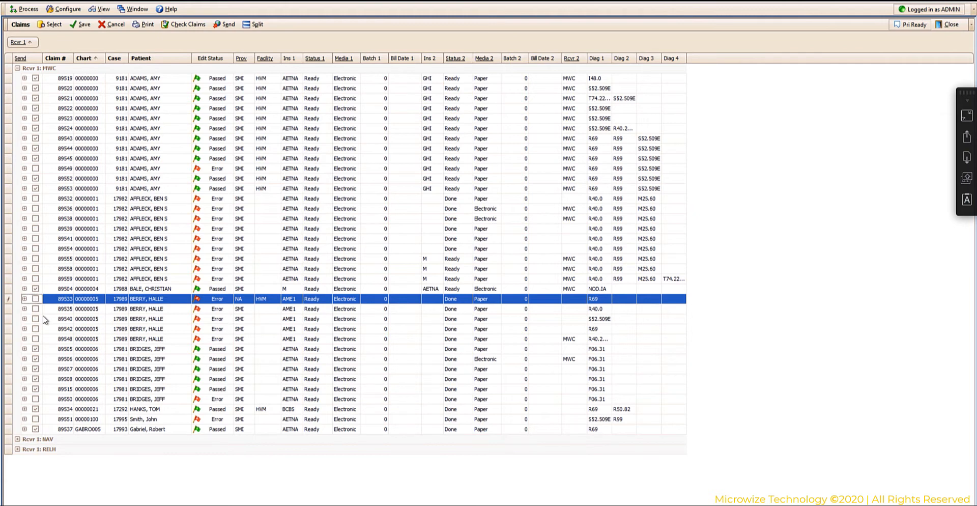
mouse_move(52, 314)
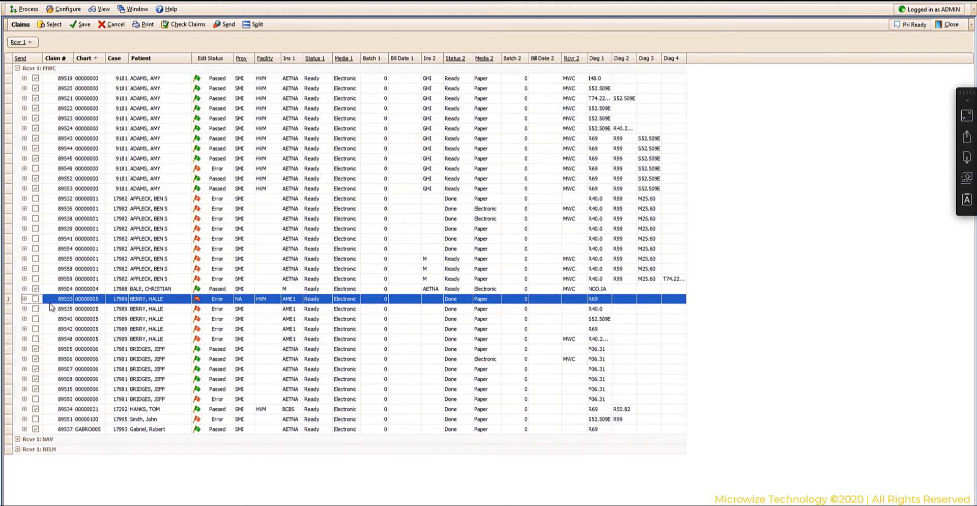
mouse_move(183, 317)
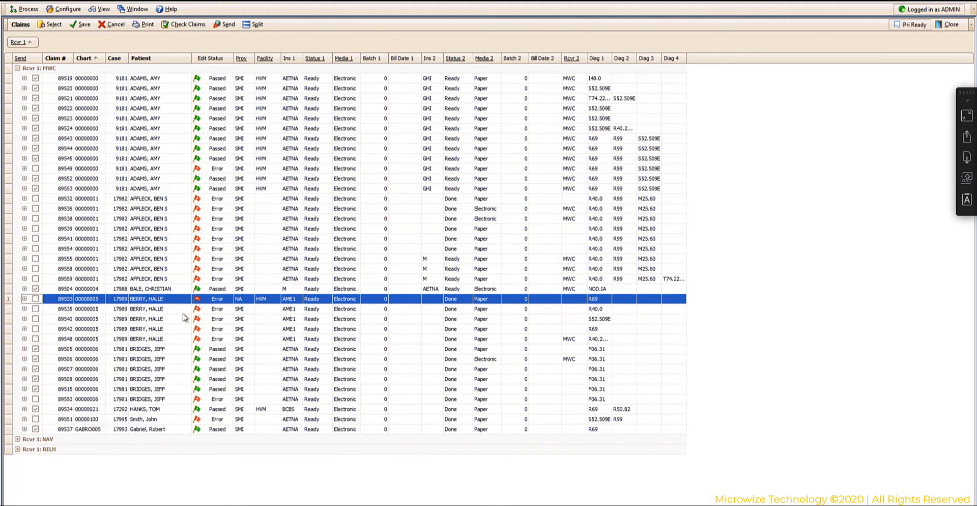
mouse_move(205, 321)
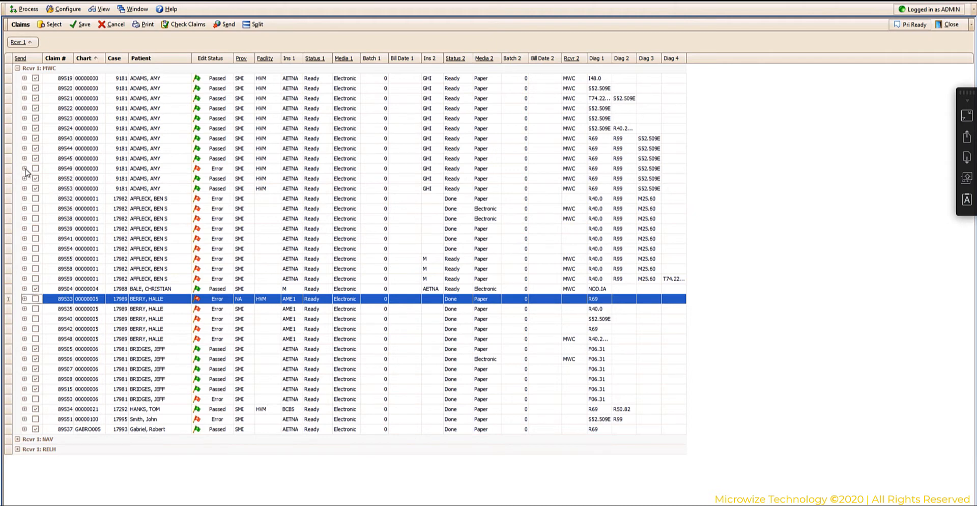
Expand claim 89549 and read its Edits tab errors.
left_click(24, 169)
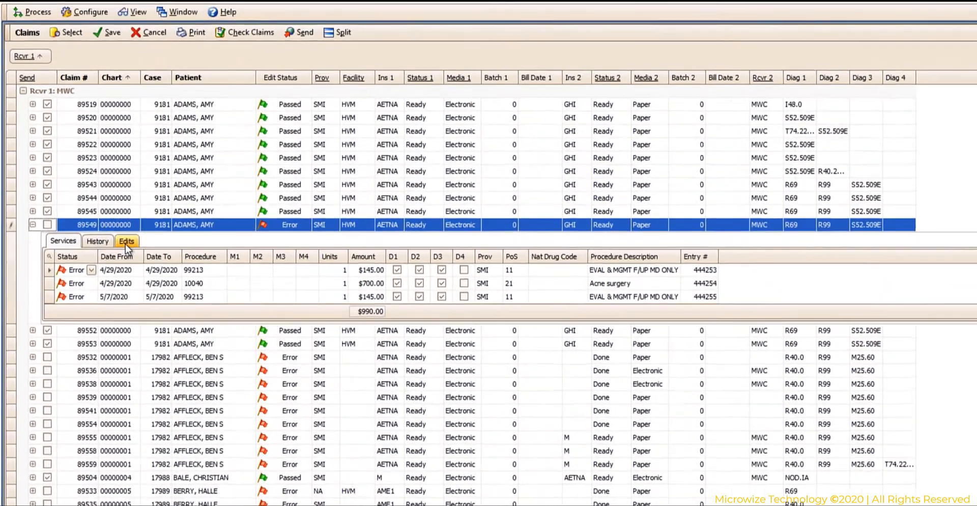
left_click(127, 241)
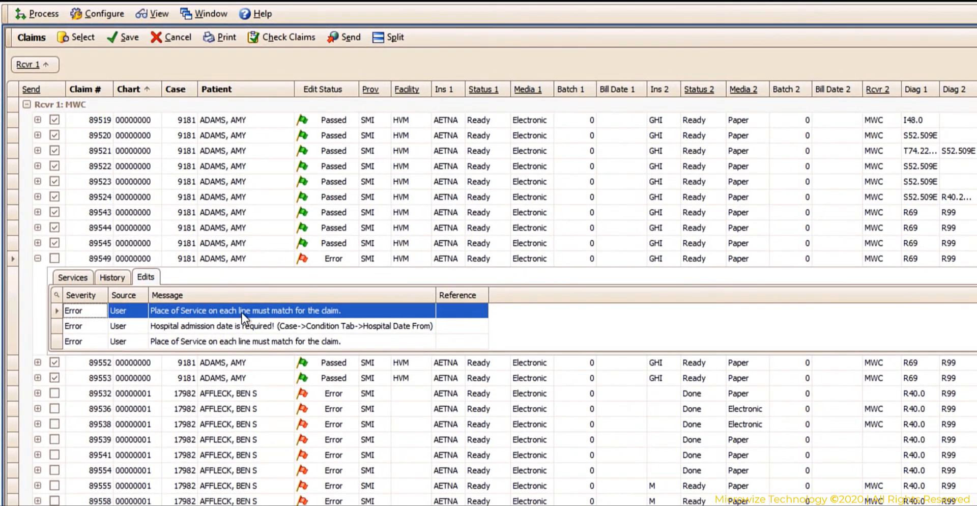
mouse_move(305, 320)
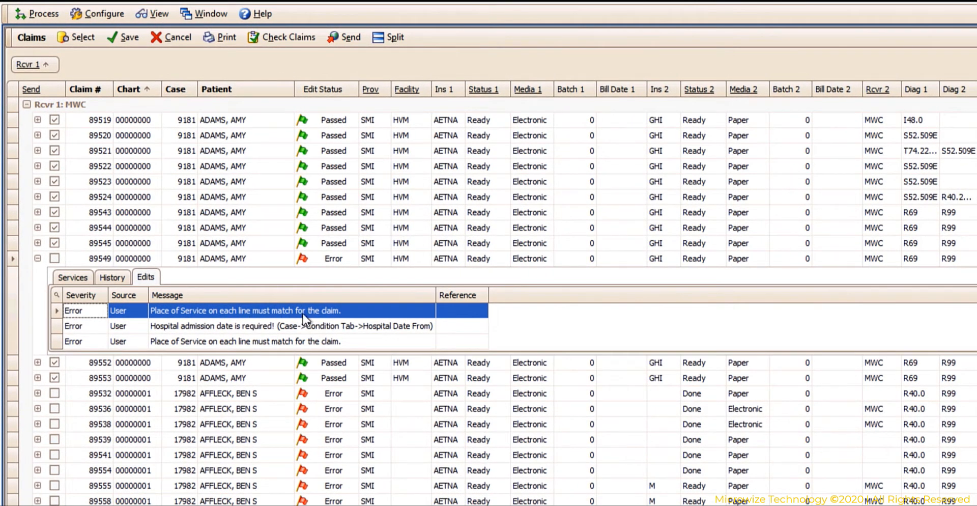
mouse_move(169, 338)
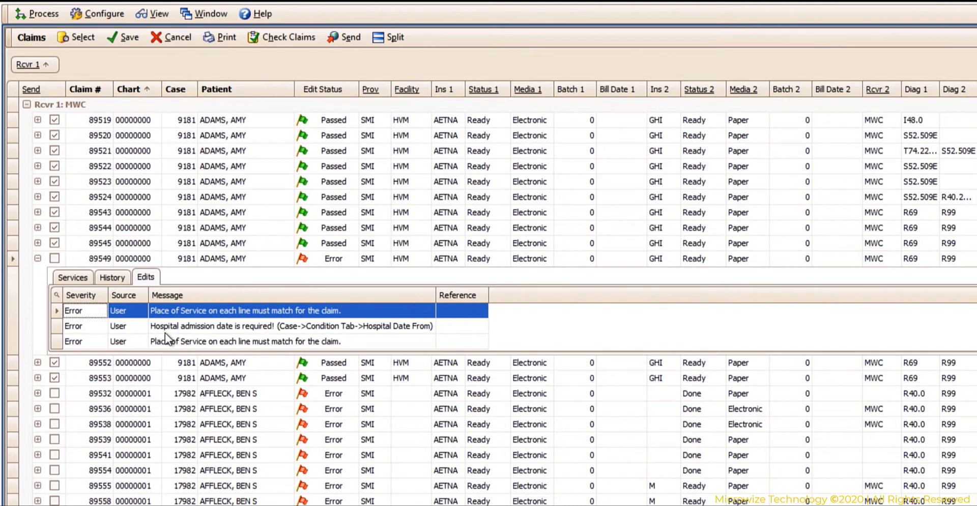
mouse_move(173, 338)
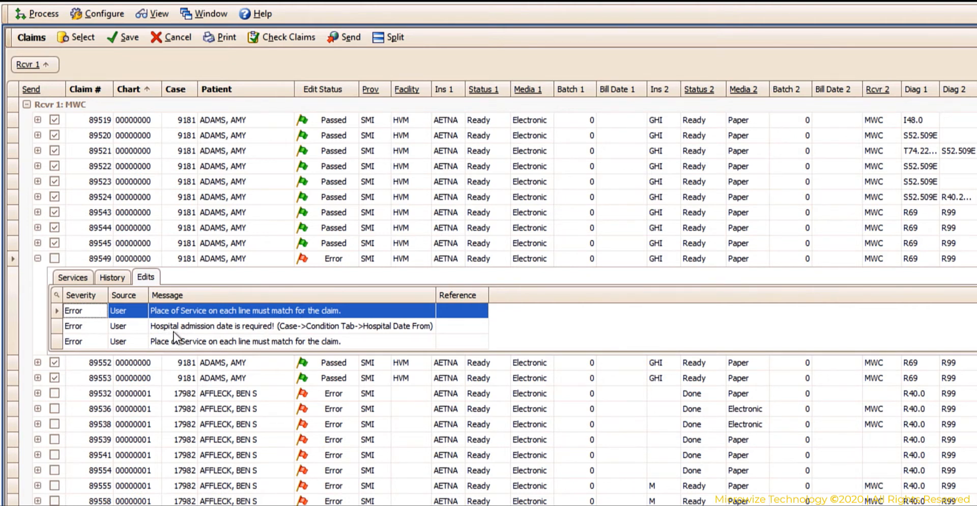
mouse_move(305, 337)
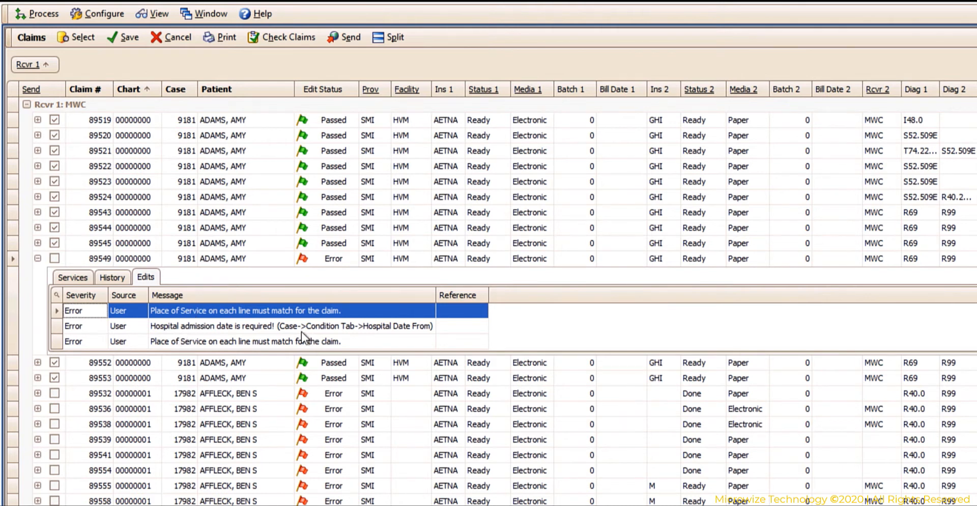
mouse_move(389, 339)
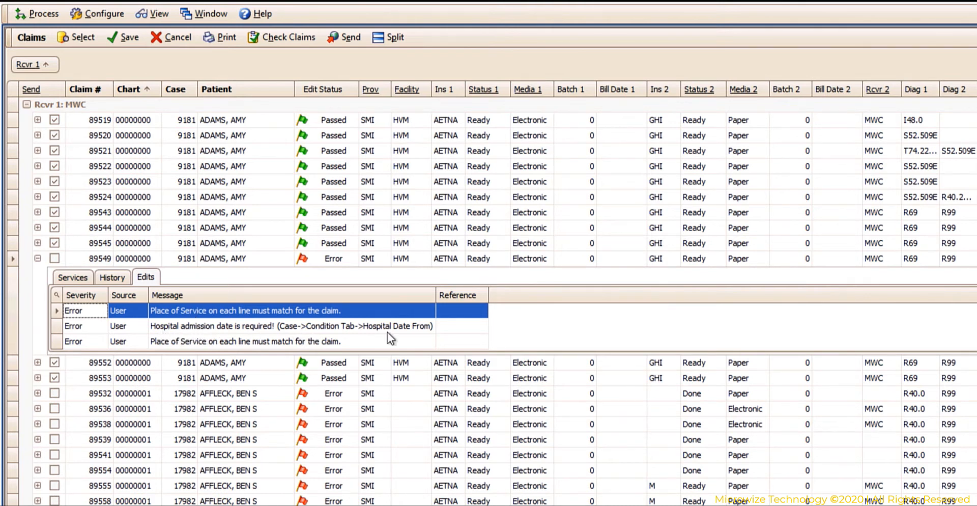
mouse_move(259, 337)
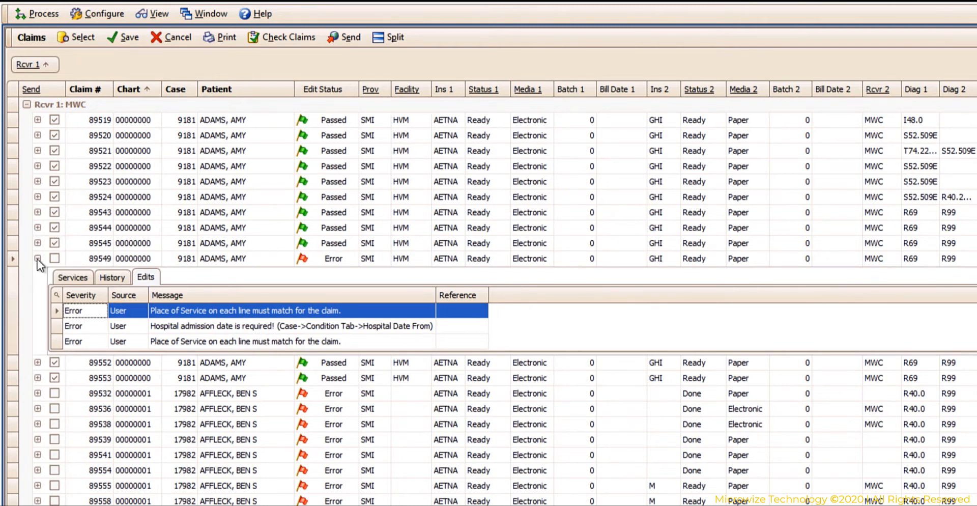
Collapse claim 89549 and preview the Claim Edits Report, scrolling through it.
left_click(37, 258)
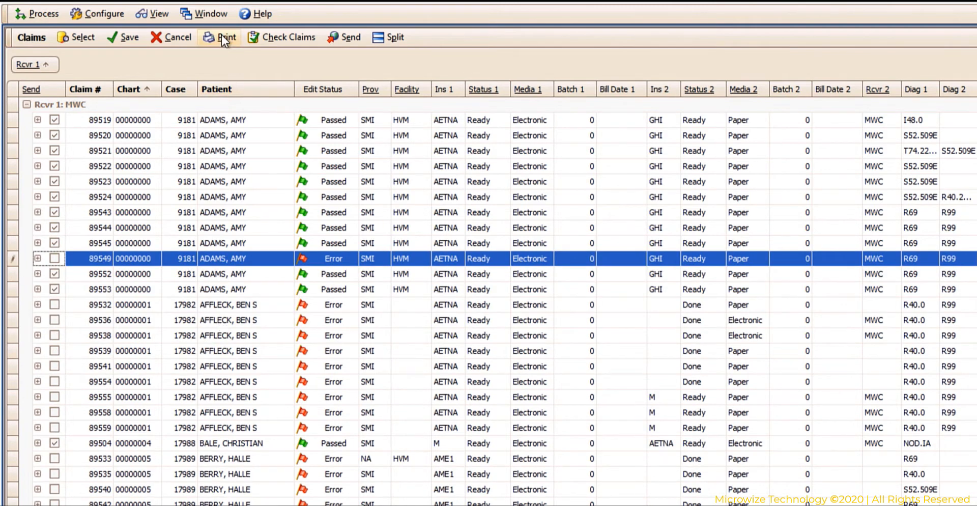
left_click(220, 37)
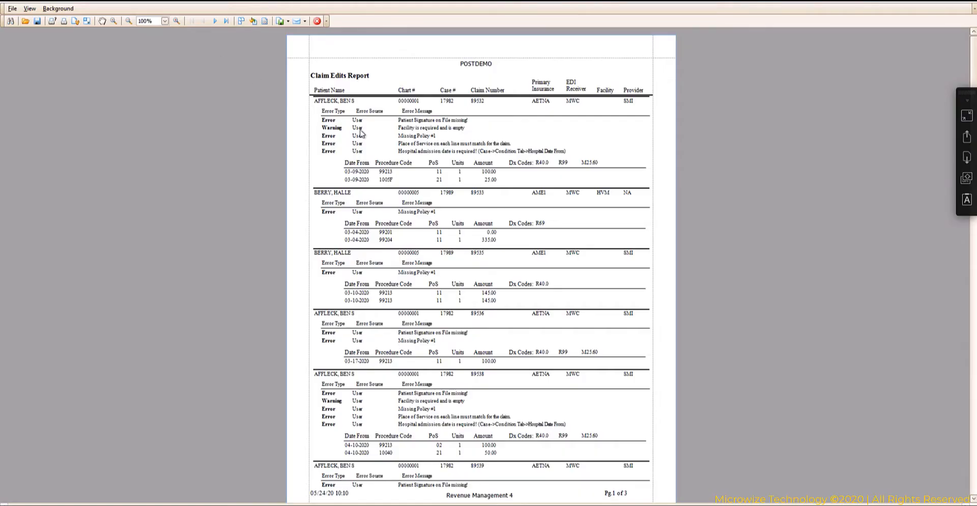
mouse_move(402, 84)
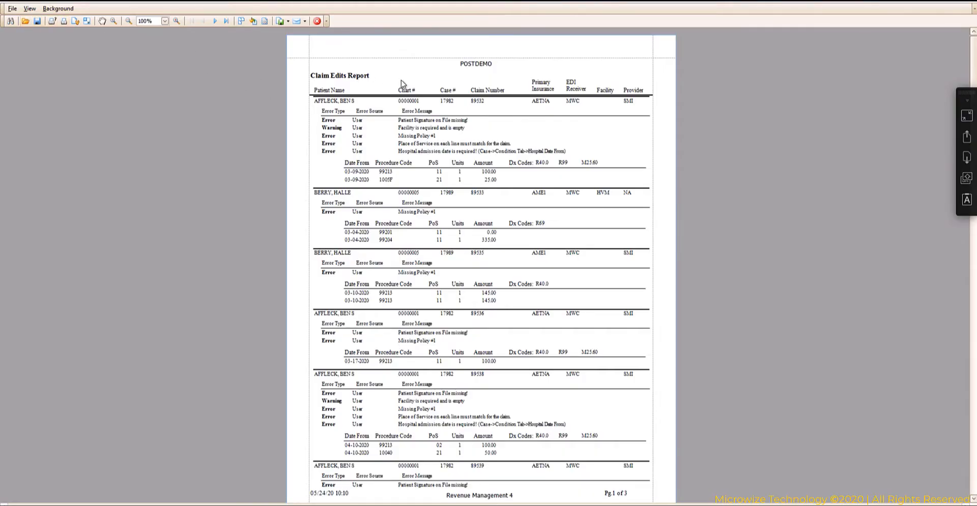
scroll("down", 3)
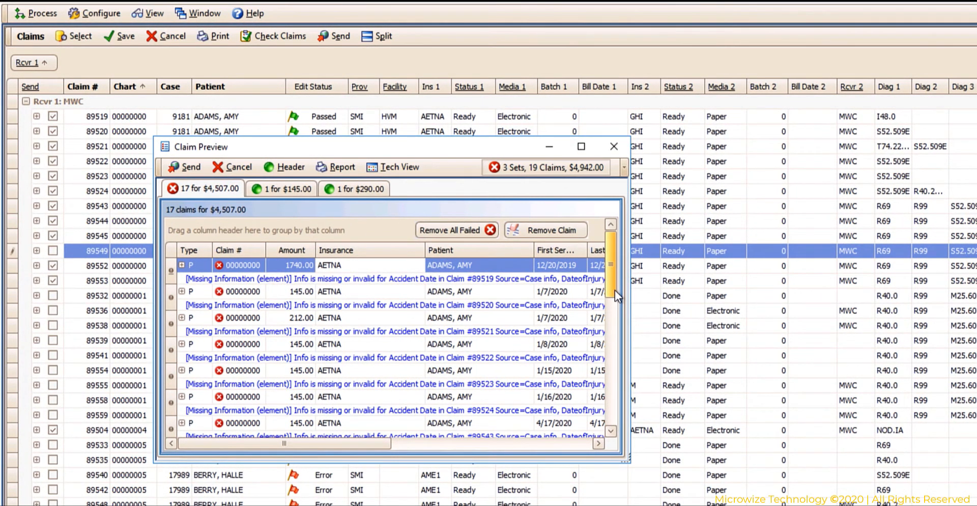
scroll("down", 3)
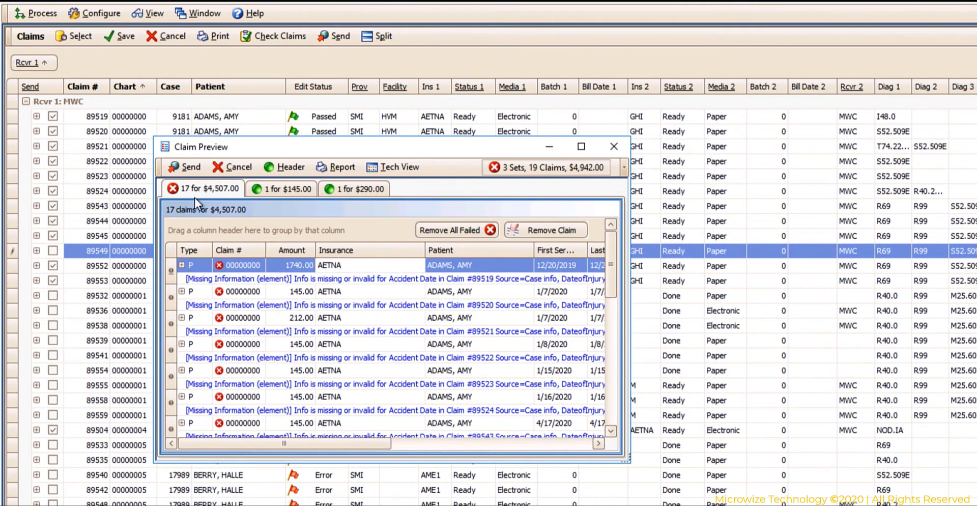
scroll("down", 3)
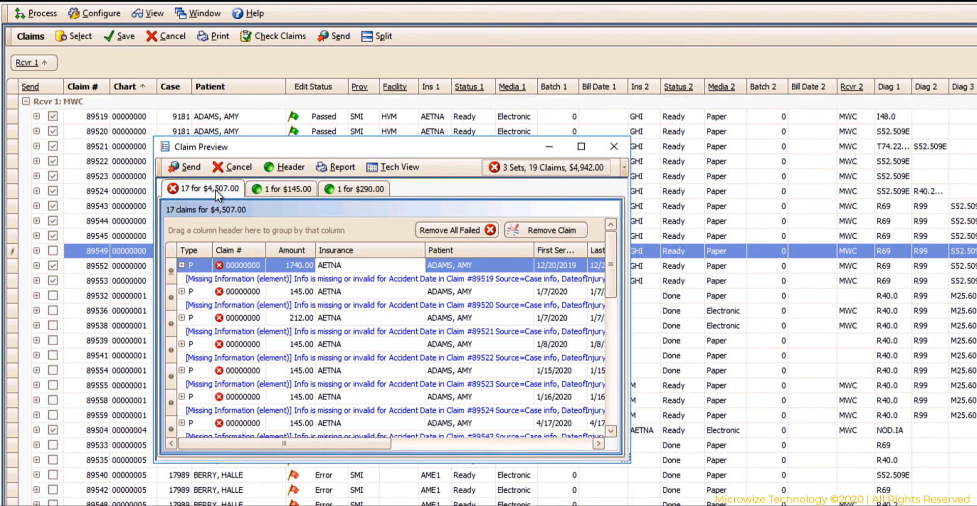
mouse_move(302, 266)
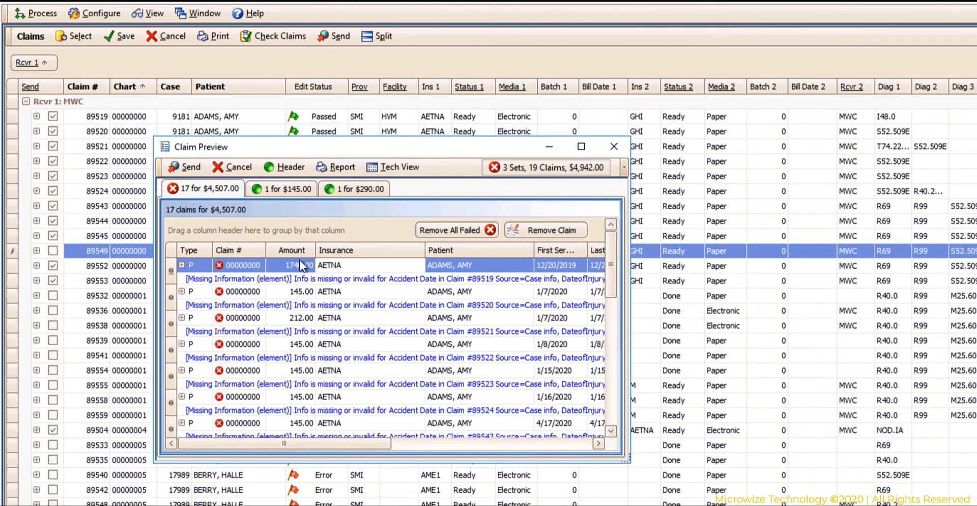
left_click(281, 189)
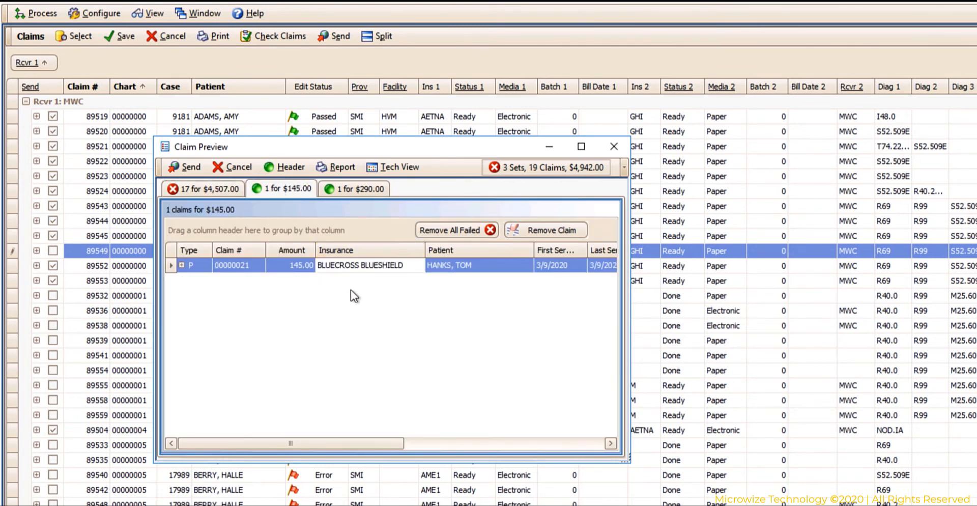
left_click(354, 188)
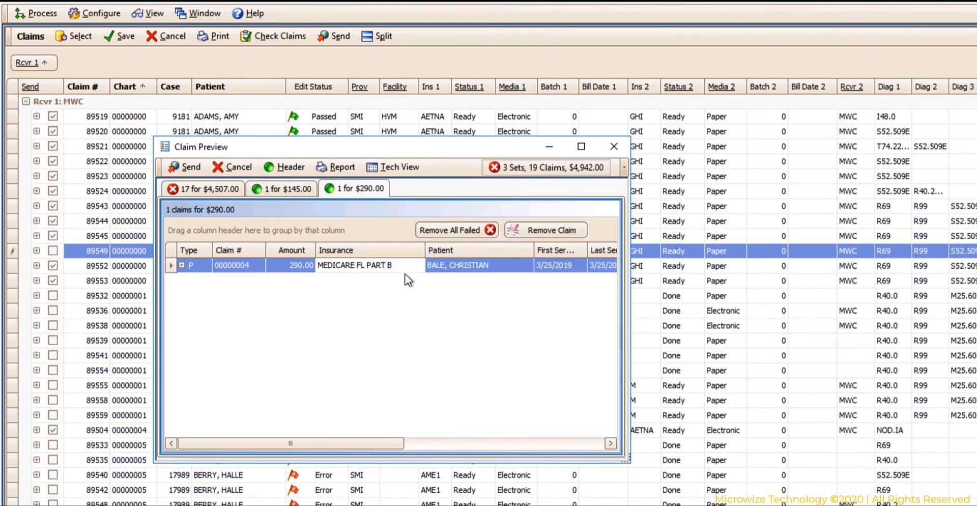
left_click(207, 188)
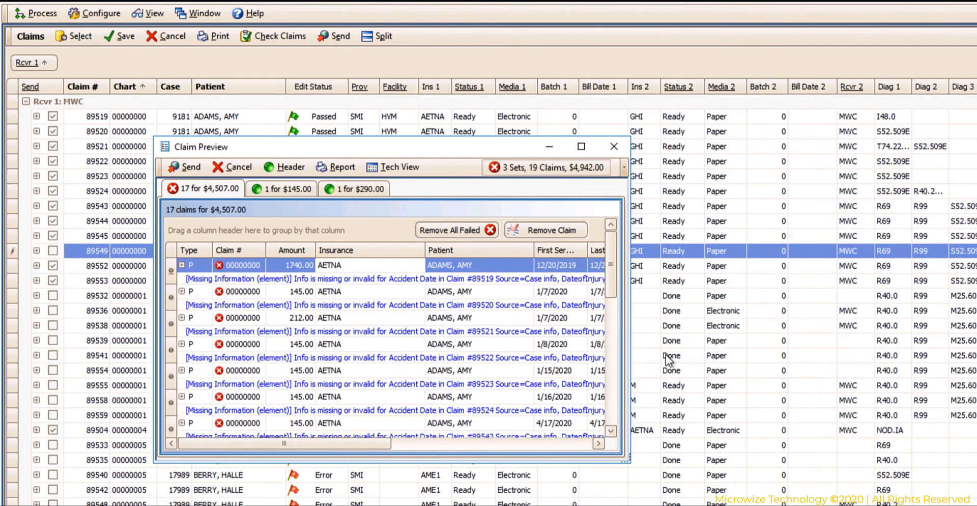
mouse_move(456, 230)
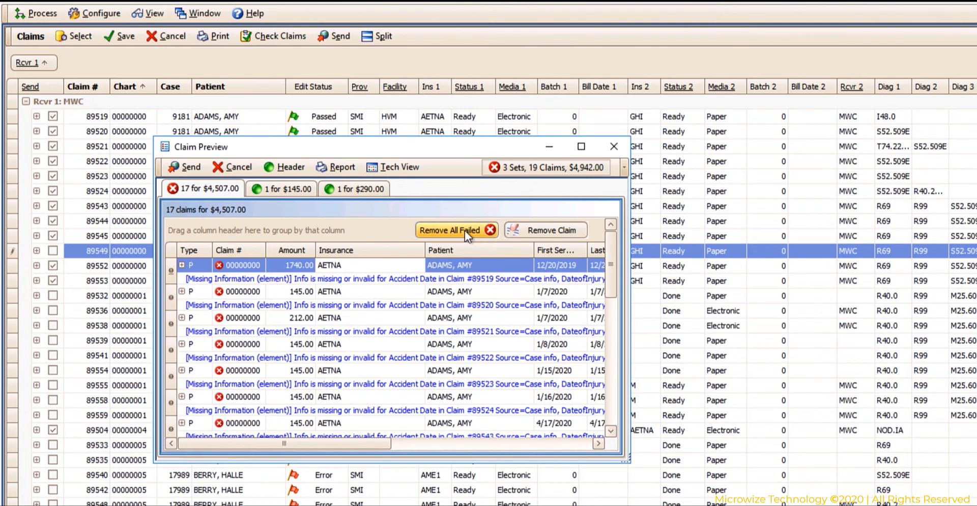
Remove all failed claims from Claim Preview and view the six-claim $1,105.00 set.
left_click(456, 230)
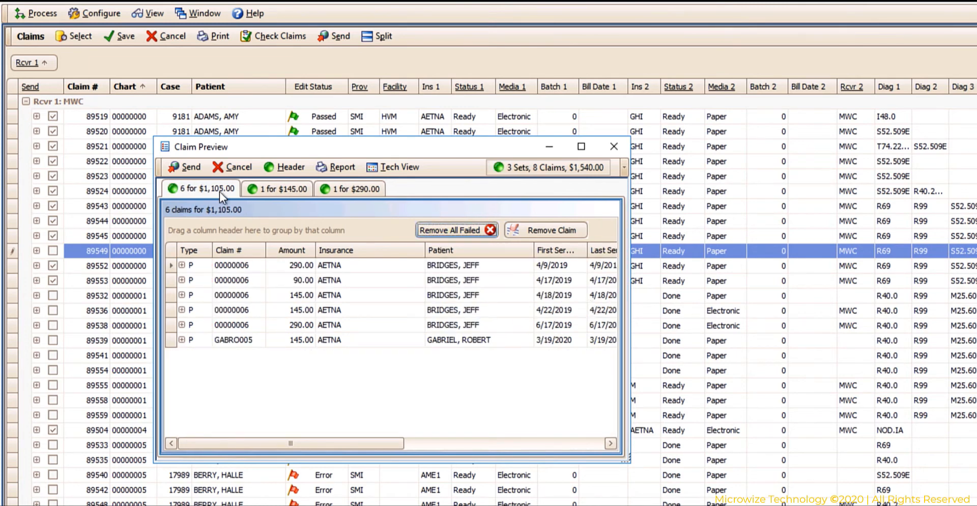
mouse_move(208, 194)
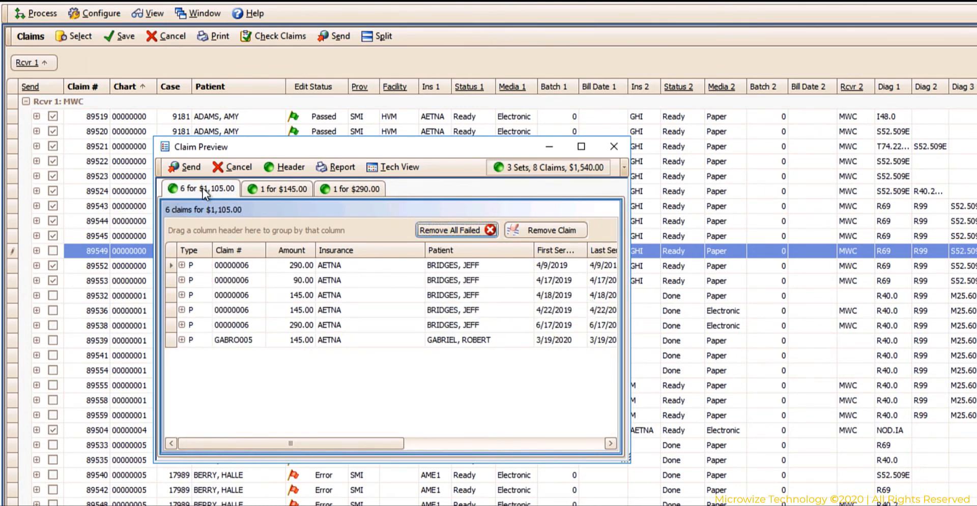
left_click(278, 188)
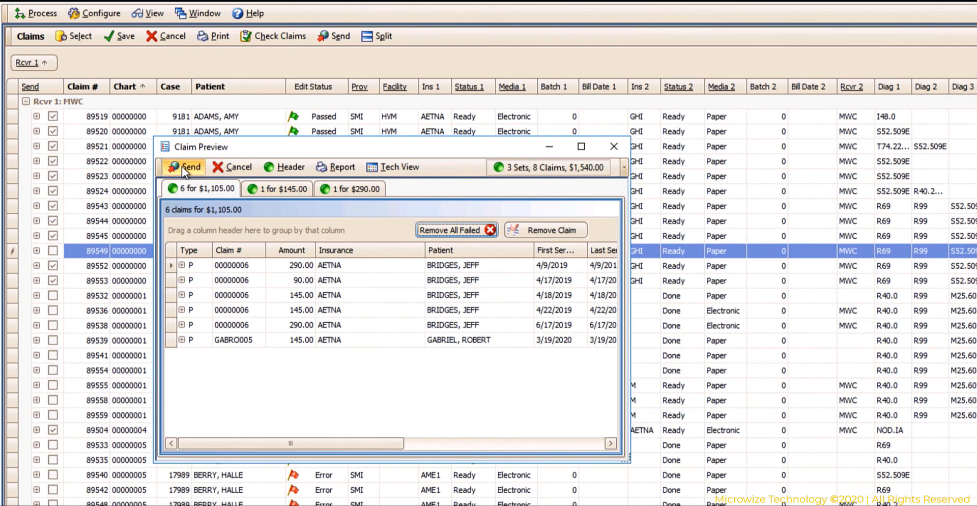
Send the 8 clean claims and dismiss the unknown EMF client ID/password error.
left_click(186, 166)
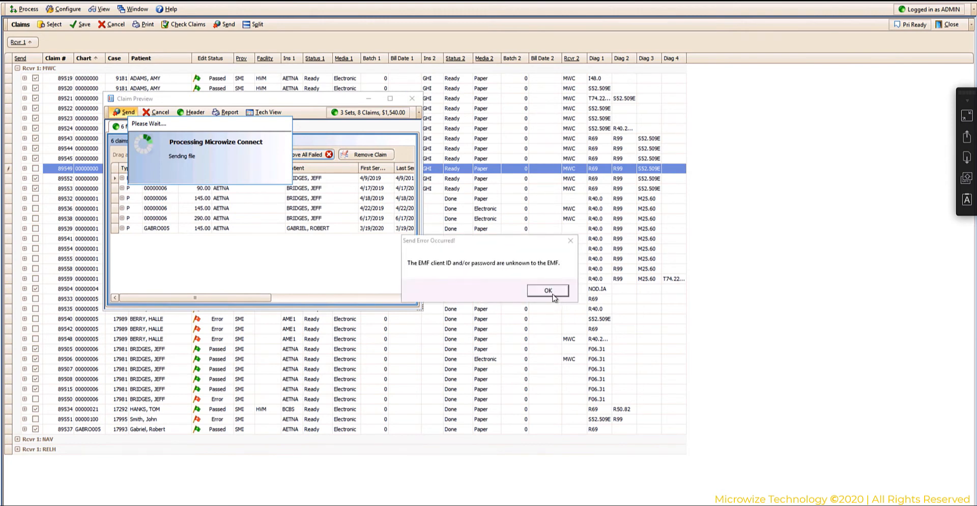
left_click(547, 290)
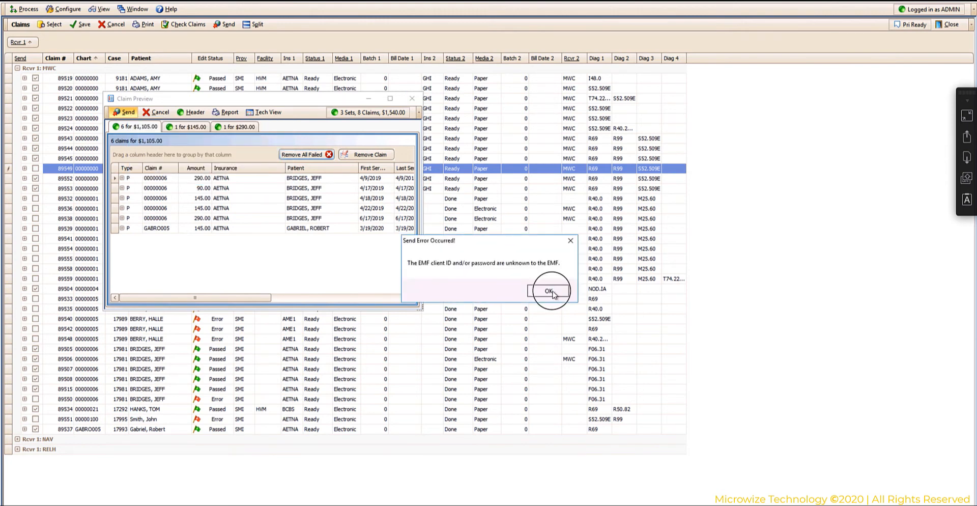